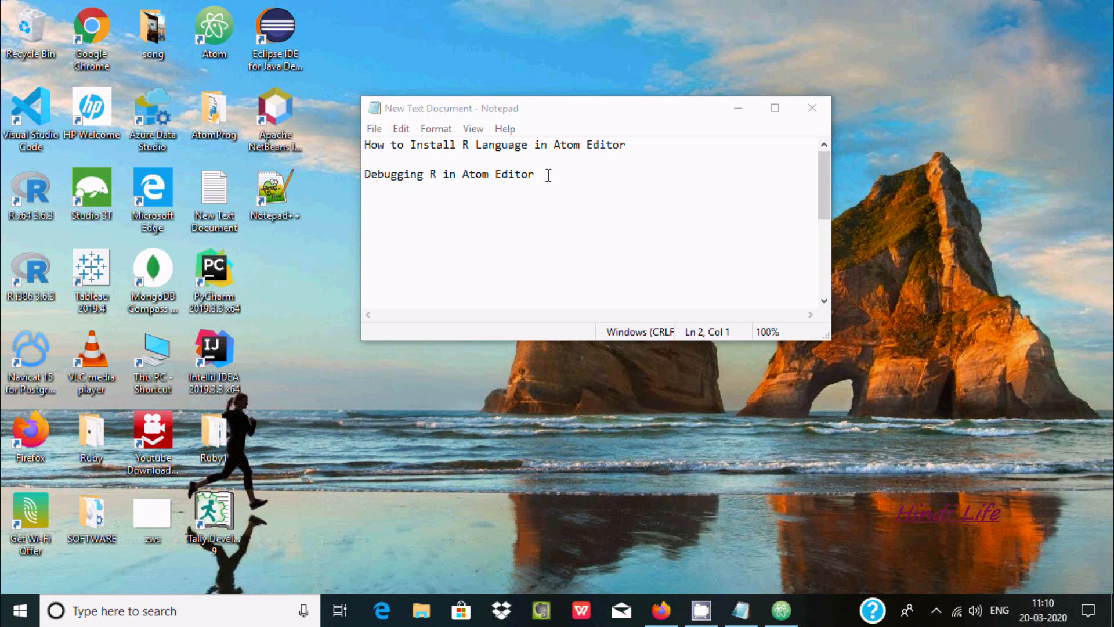
mouse_move(687, 216)
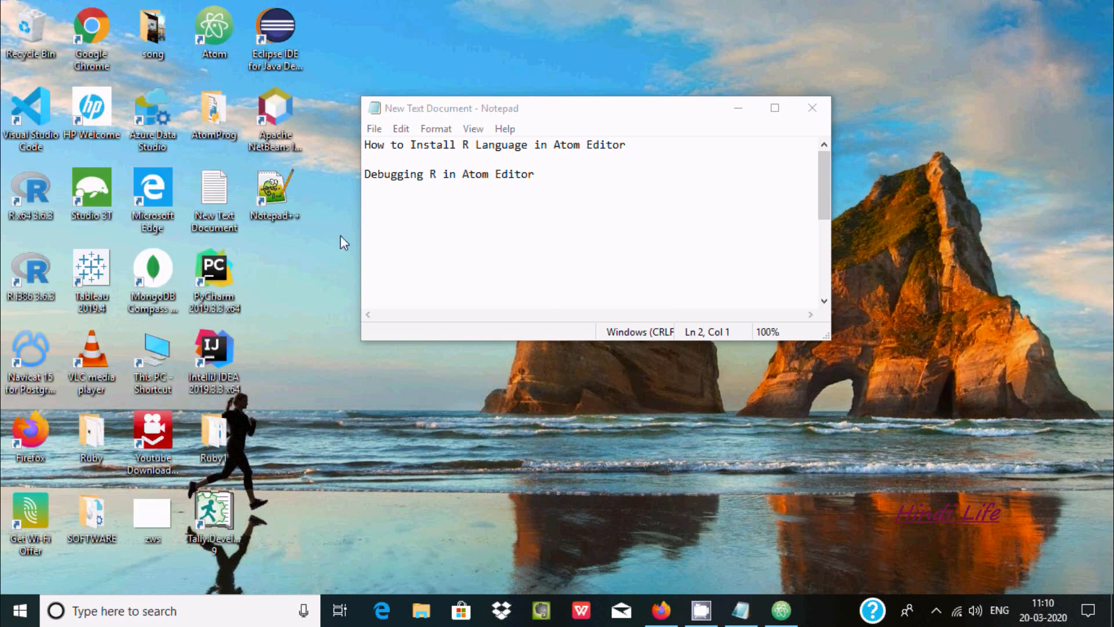
mouse_move(29, 188)
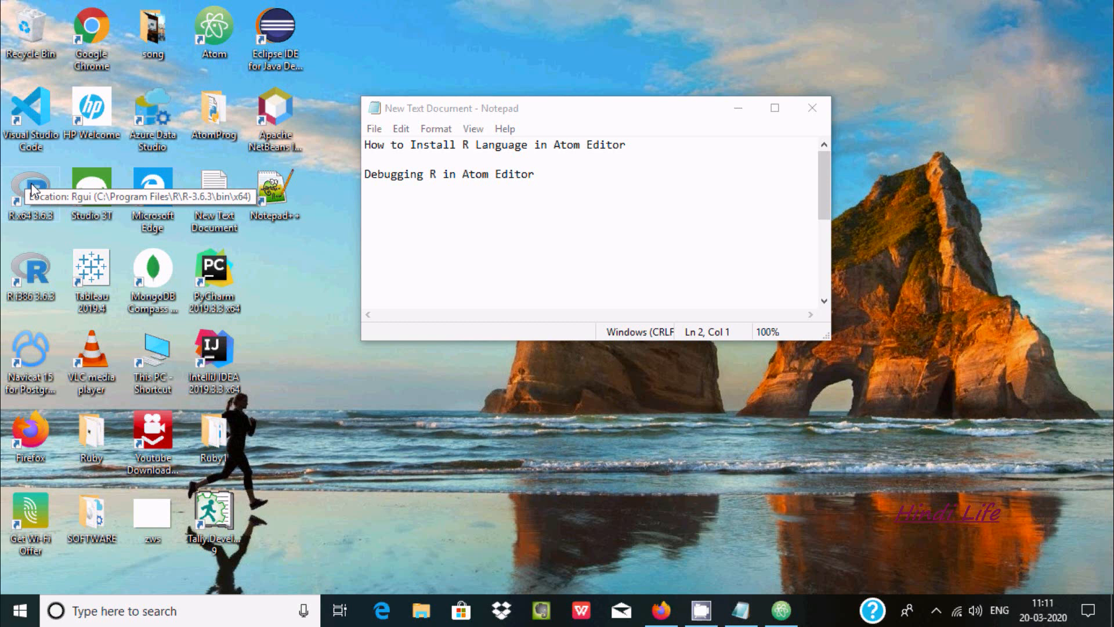
In the 64-bit R console, print "Hello World" and then quit with q()
double_click(30, 181)
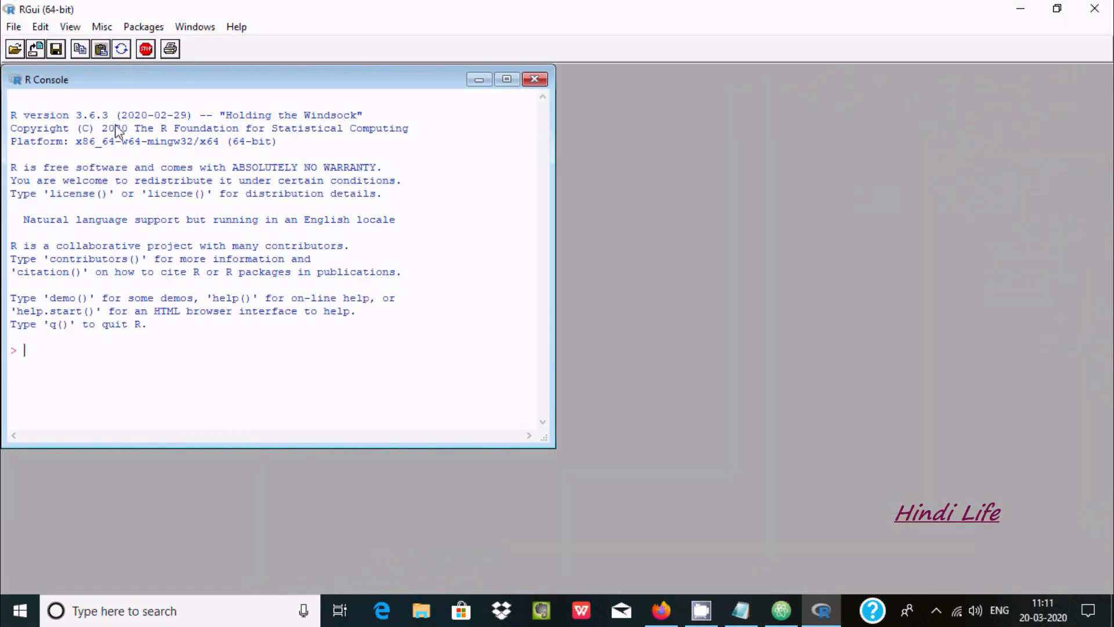
type("p")
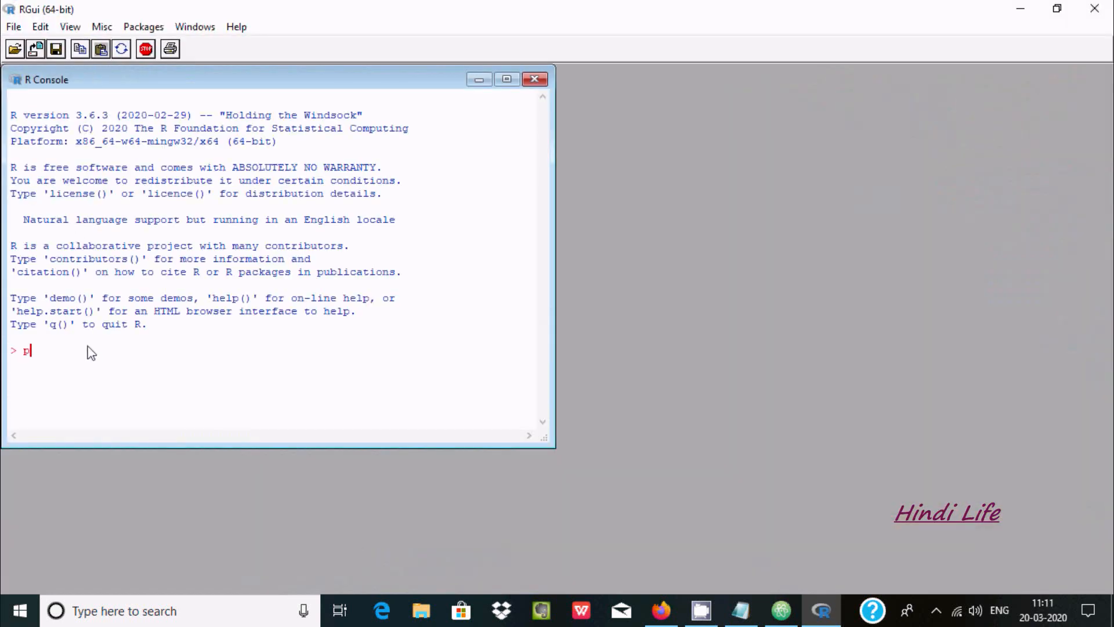
type("rint")
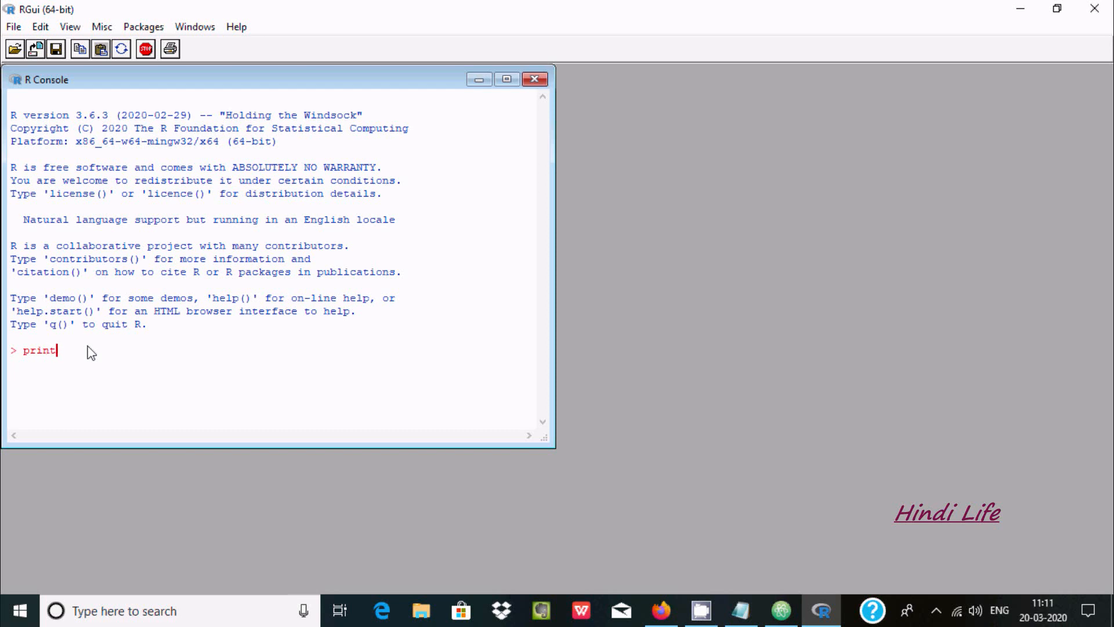
type("(\"")
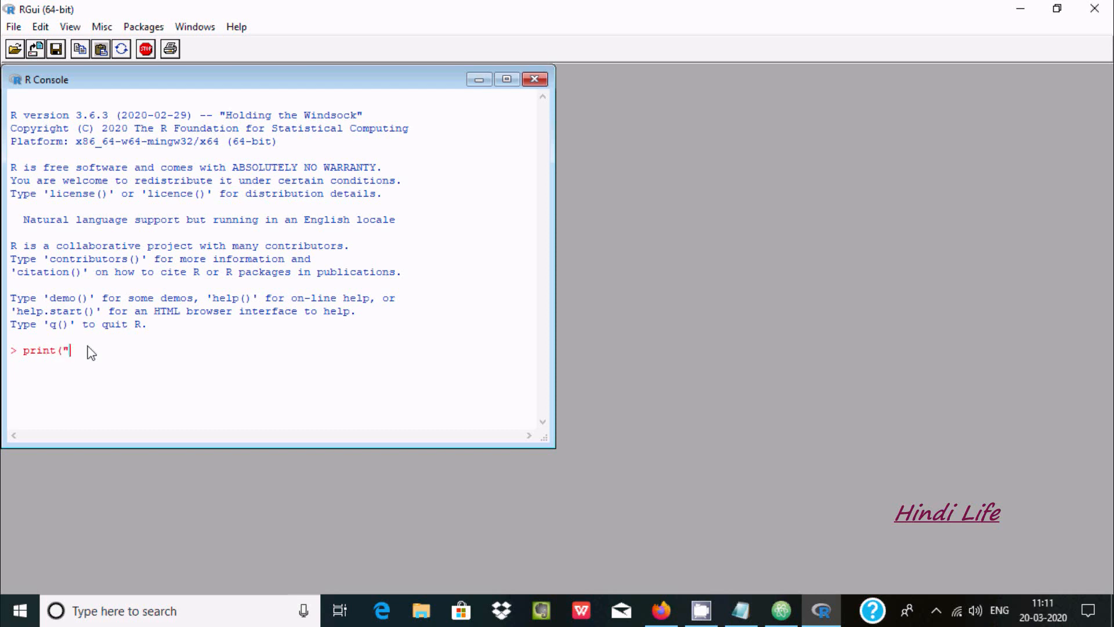
type("Hello")
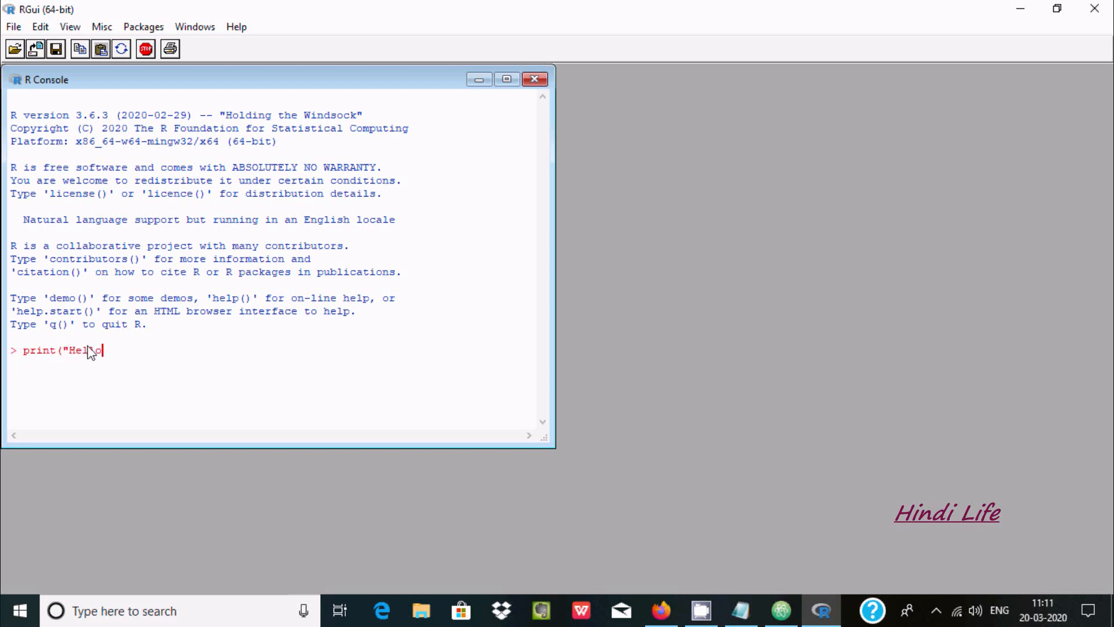
type("Worl")
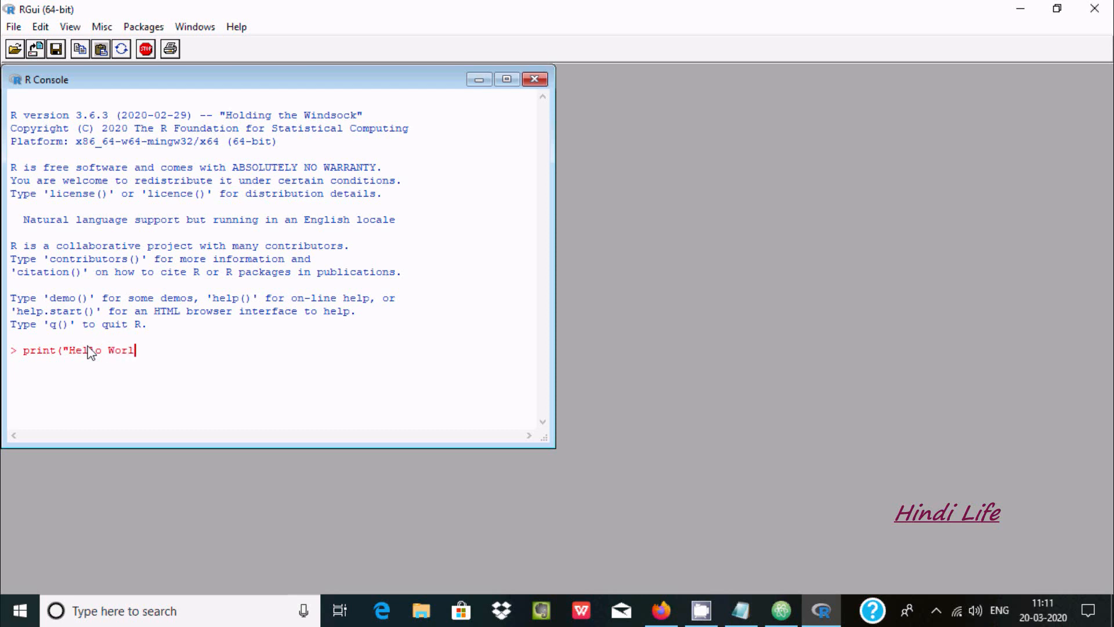
type("d\")")
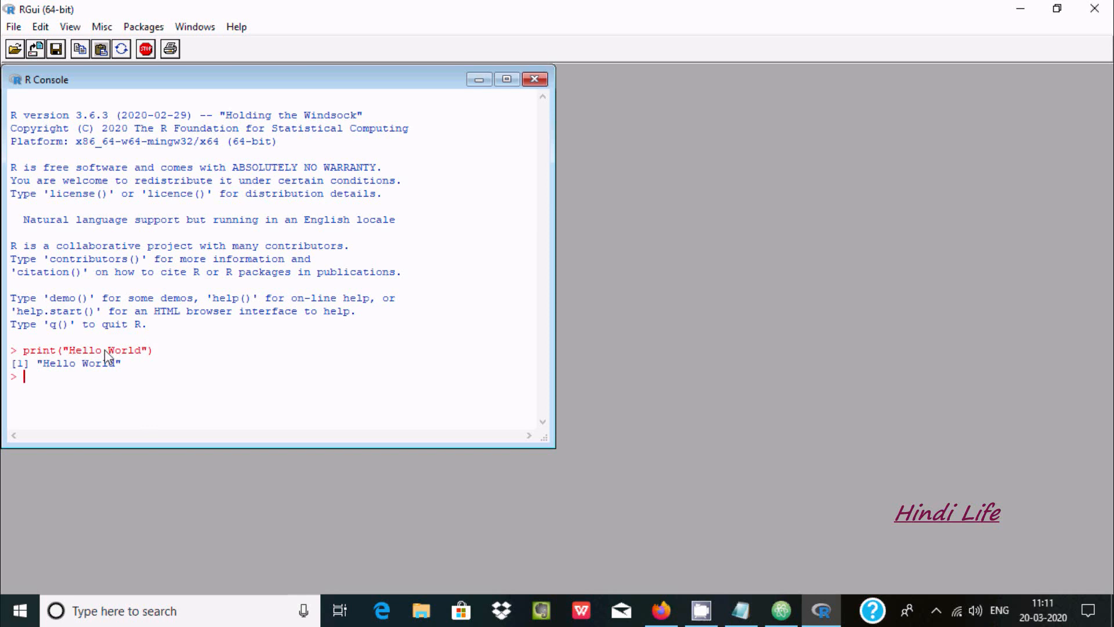
mouse_move(316, 178)
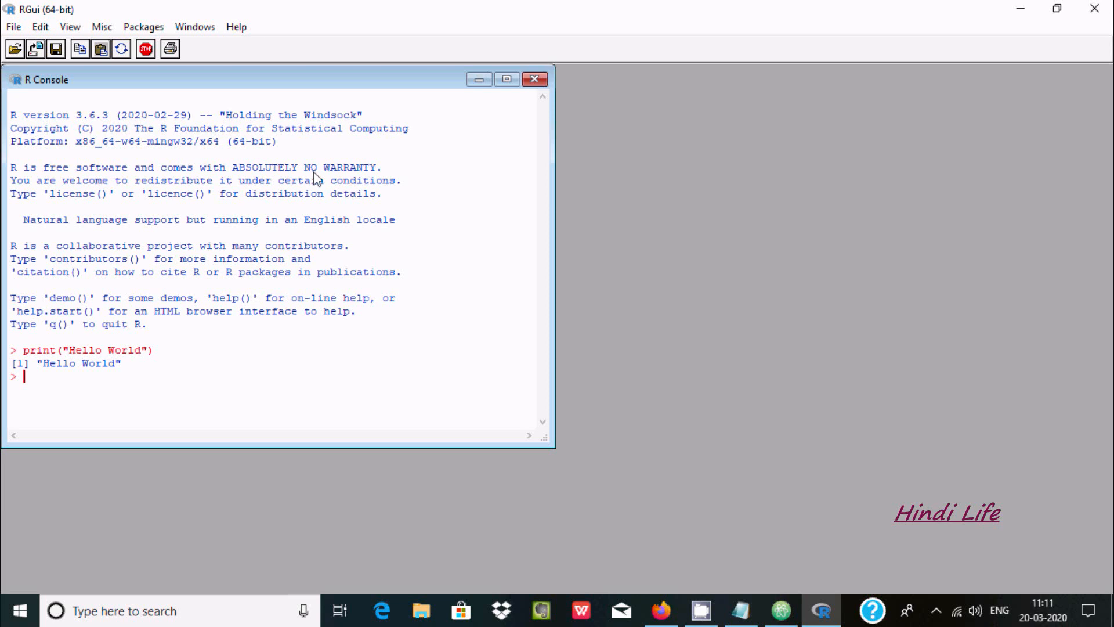
type("q()")
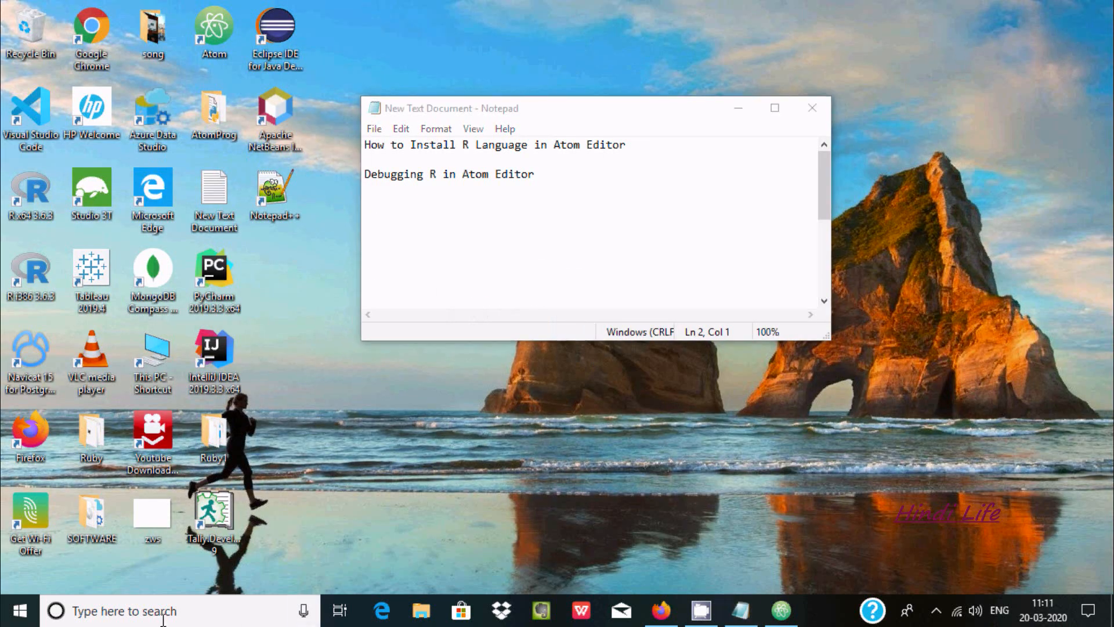
Confirm the system Path variable includes C:\Program Files\R\R-3.6.3\bin and close the editor
type("edit")
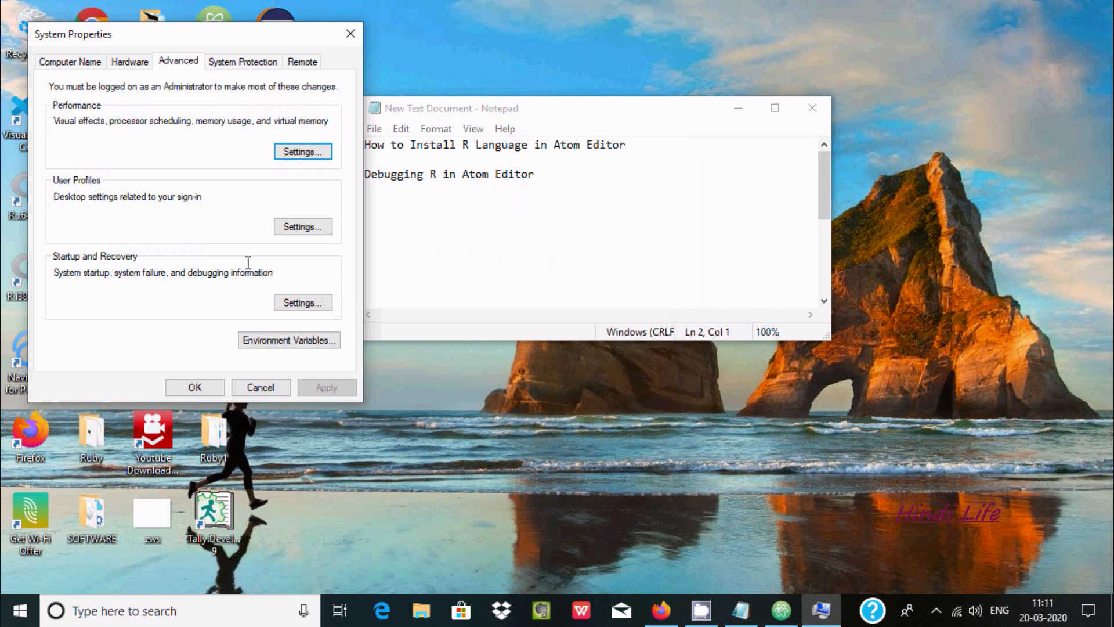
left_click(288, 339)
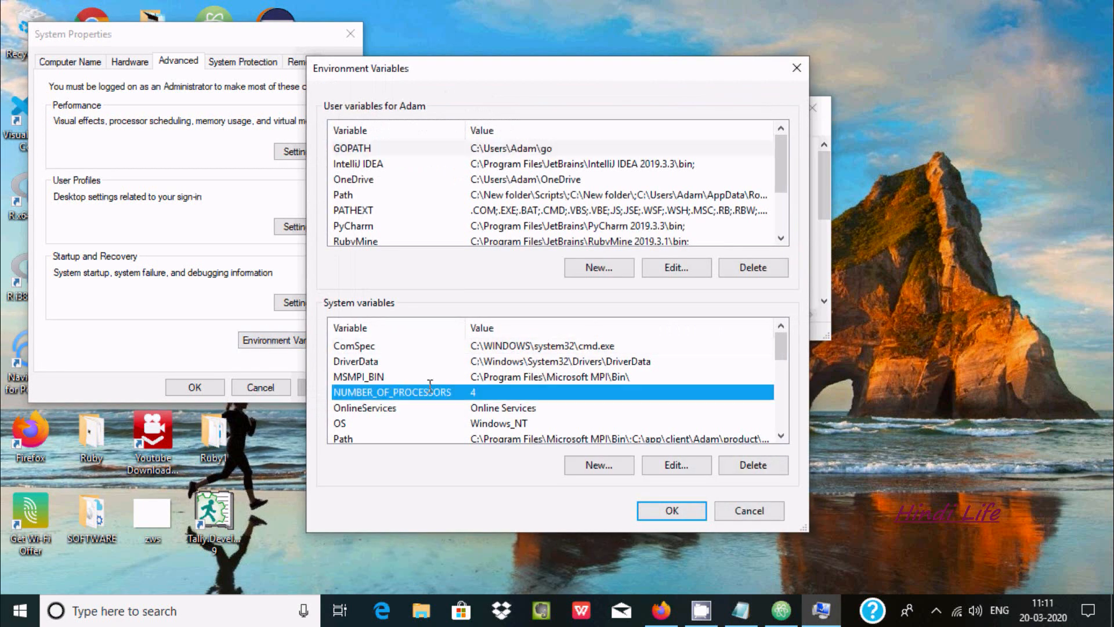
scroll("down", 3)
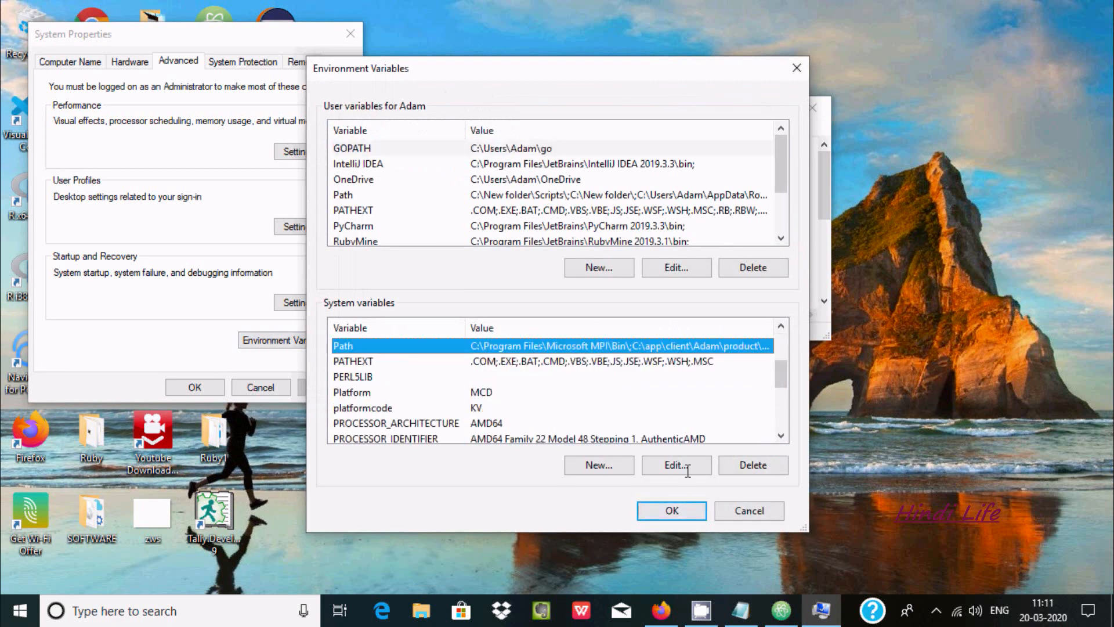
left_click(675, 465)
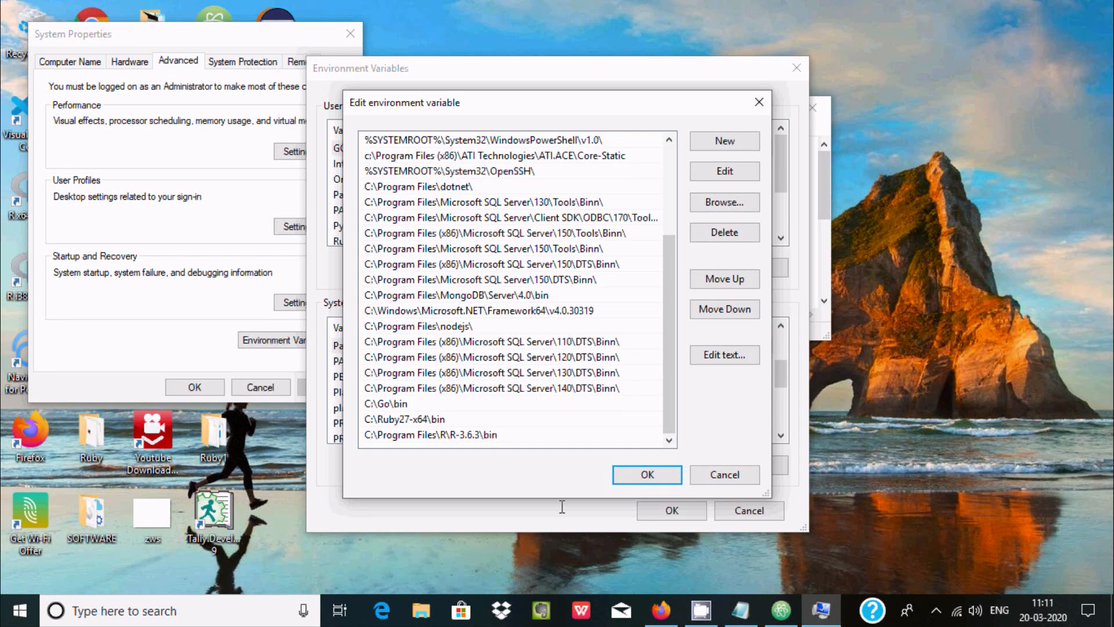
left_click(646, 474)
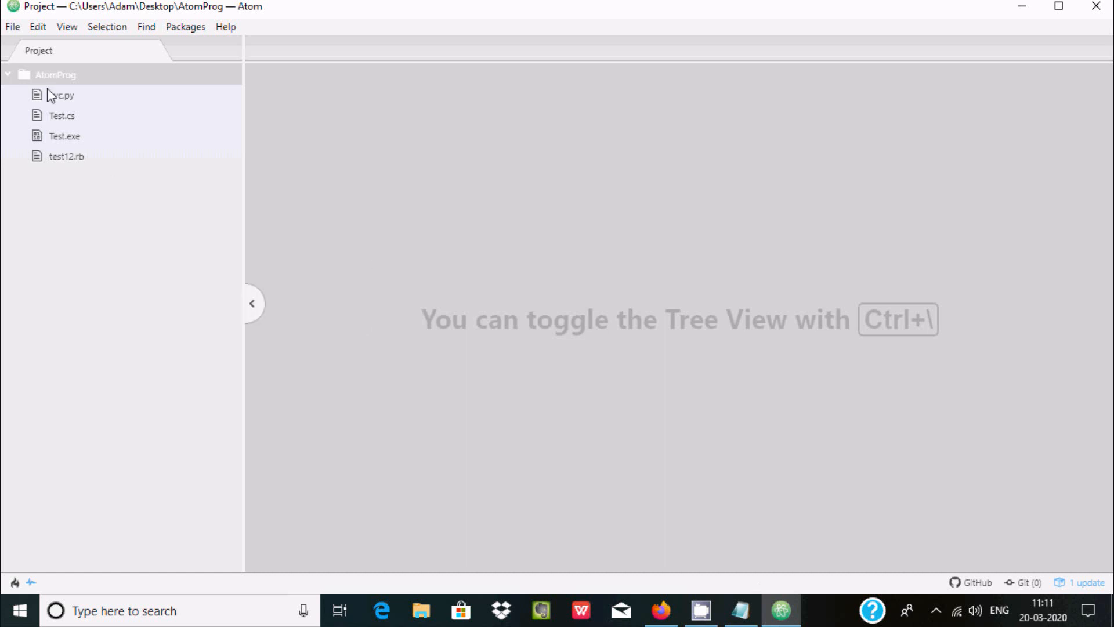
Confirm the script and language-r packages are installed in Atom's Install settings, then close Settings
left_click(12, 27)
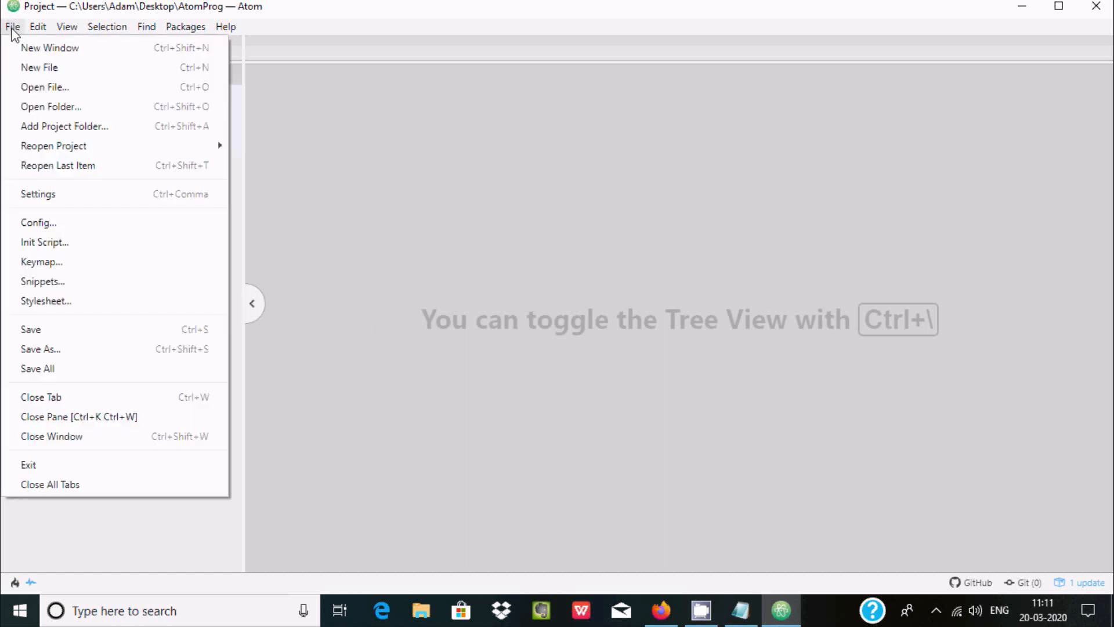
left_click(37, 193)
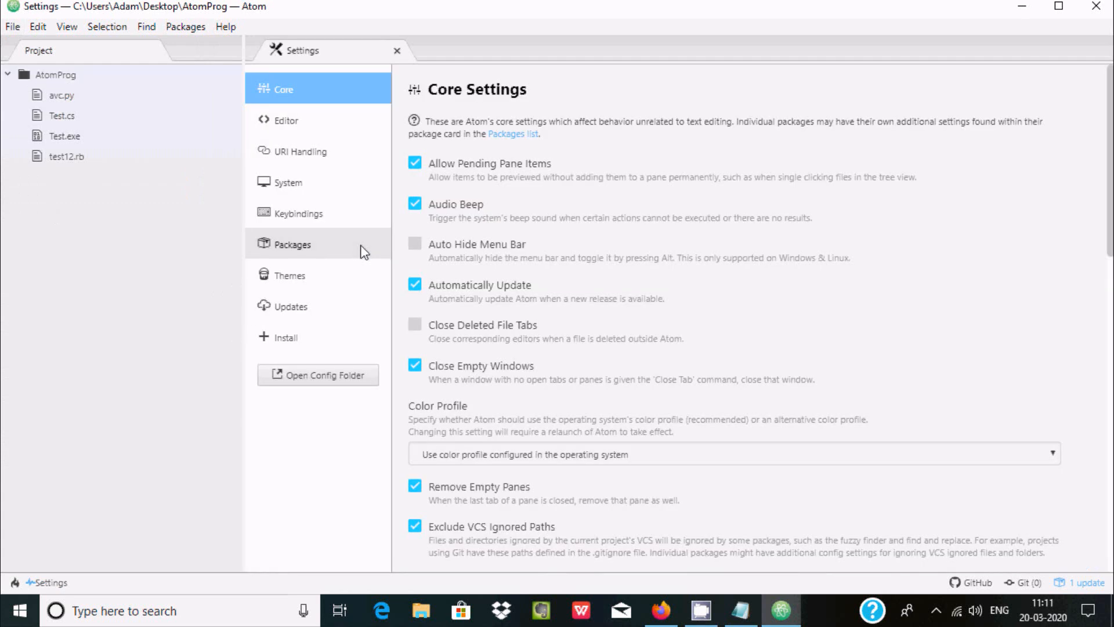
left_click(287, 336)
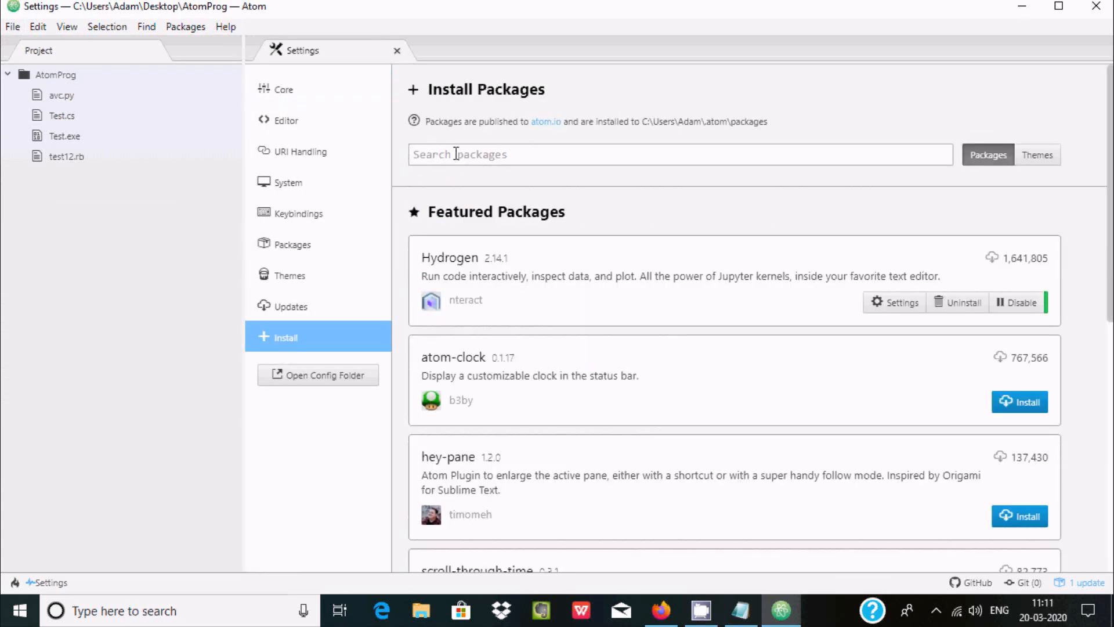
type("R")
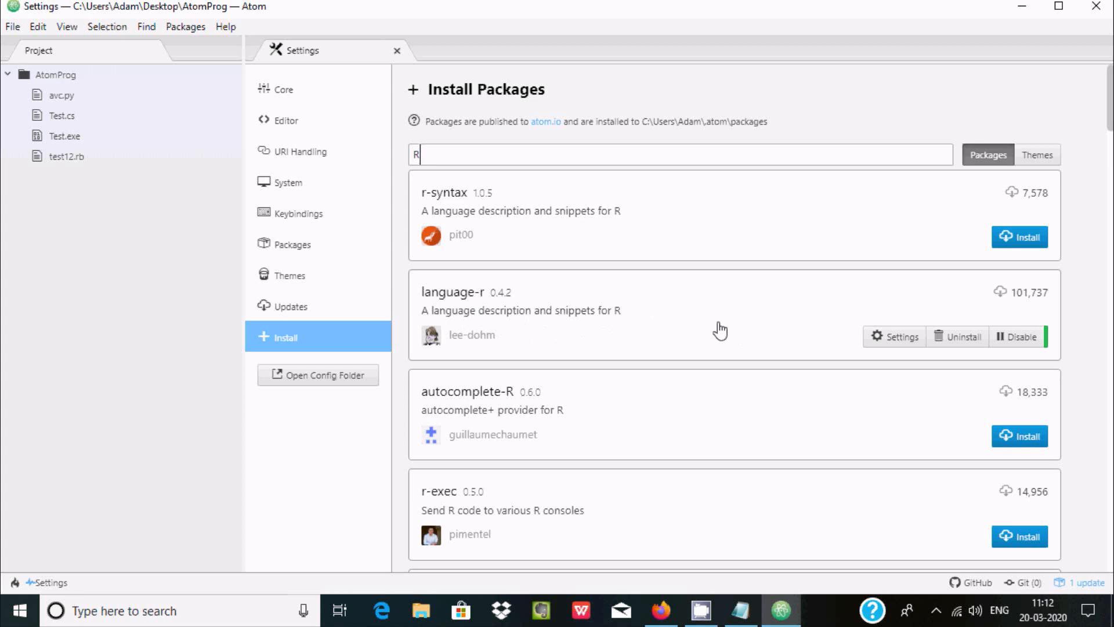
mouse_move(639, 320)
type("script")
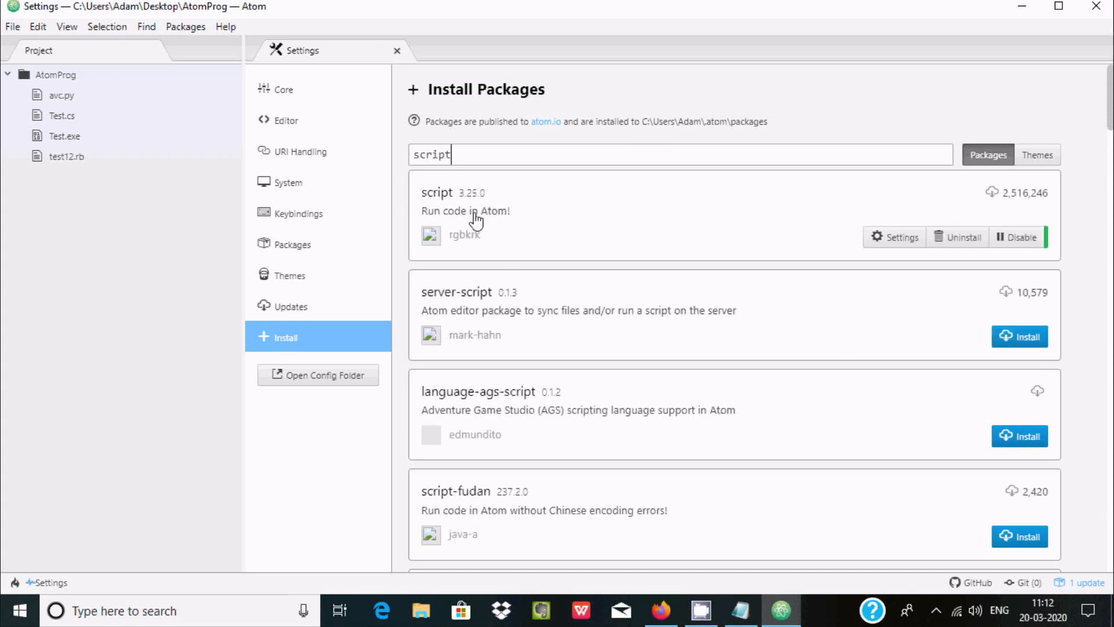
mouse_move(437, 193)
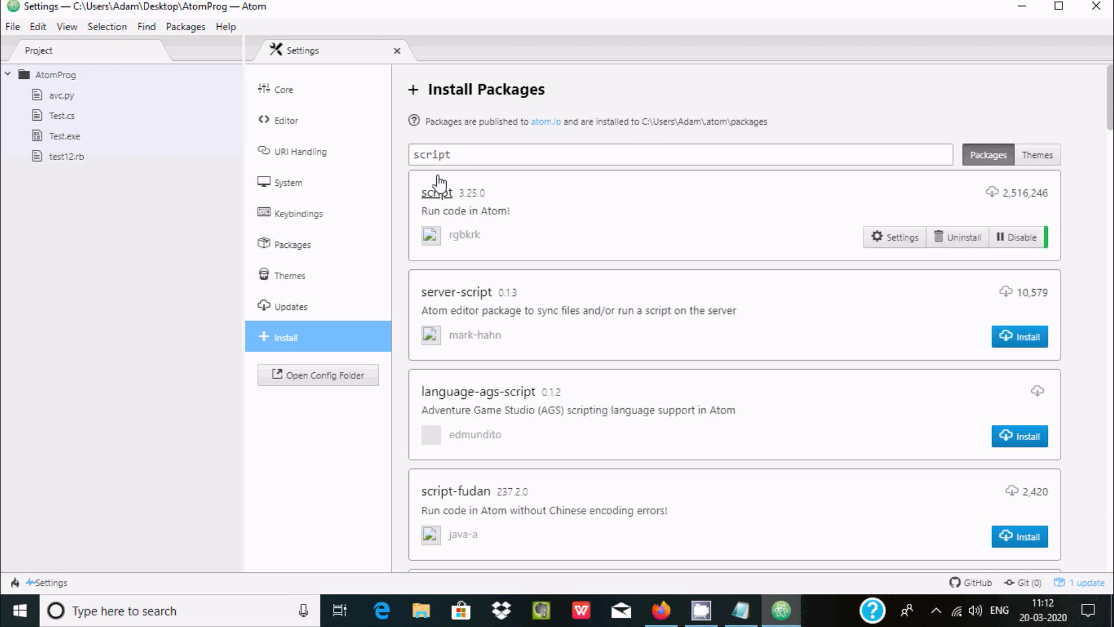
left_click(396, 50)
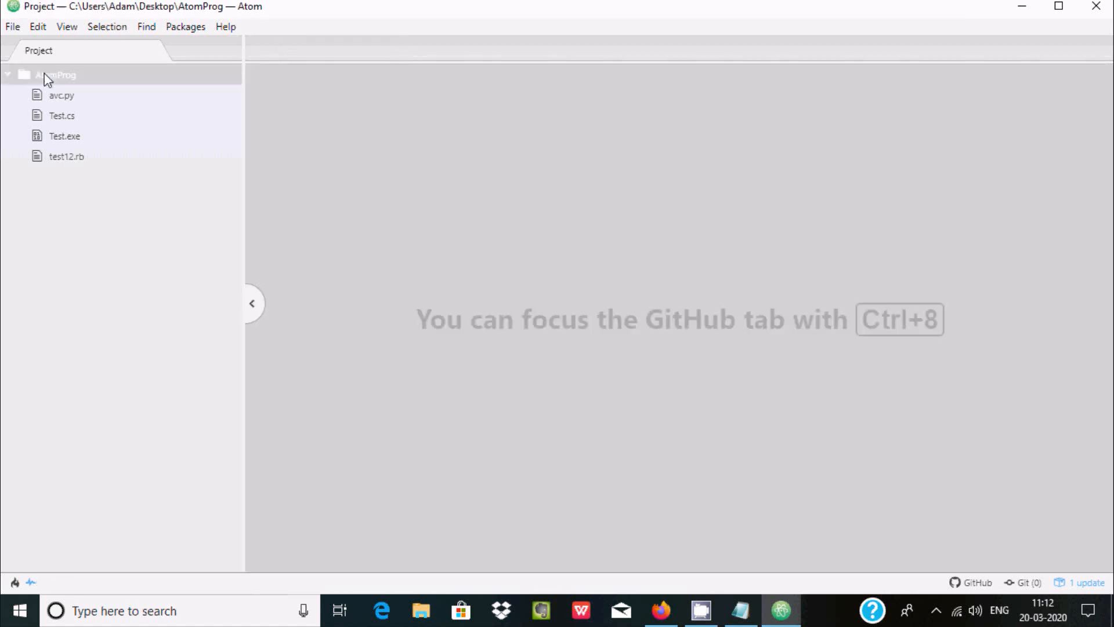
Create a new file named hindi.r in the AtomProg project folder
right_click(56, 74)
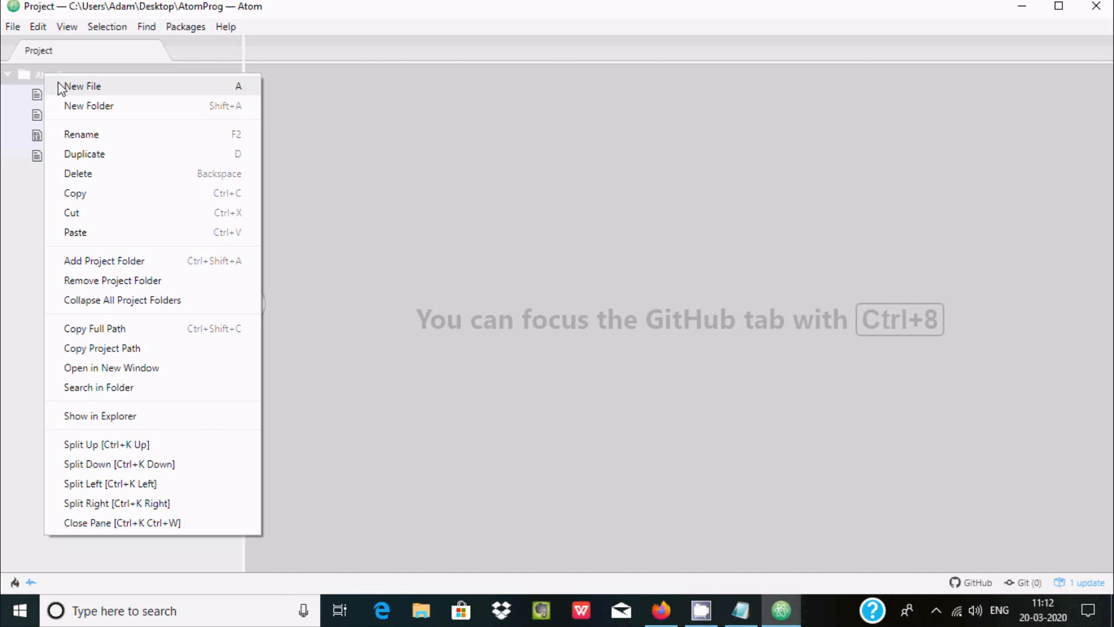
left_click(82, 86)
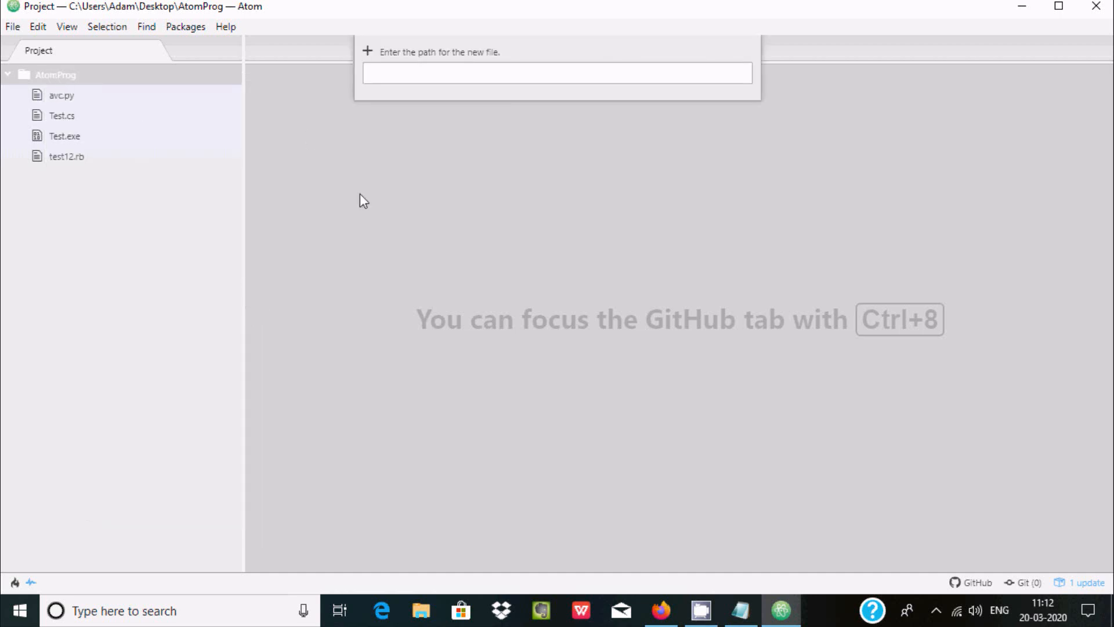
type("hindi")
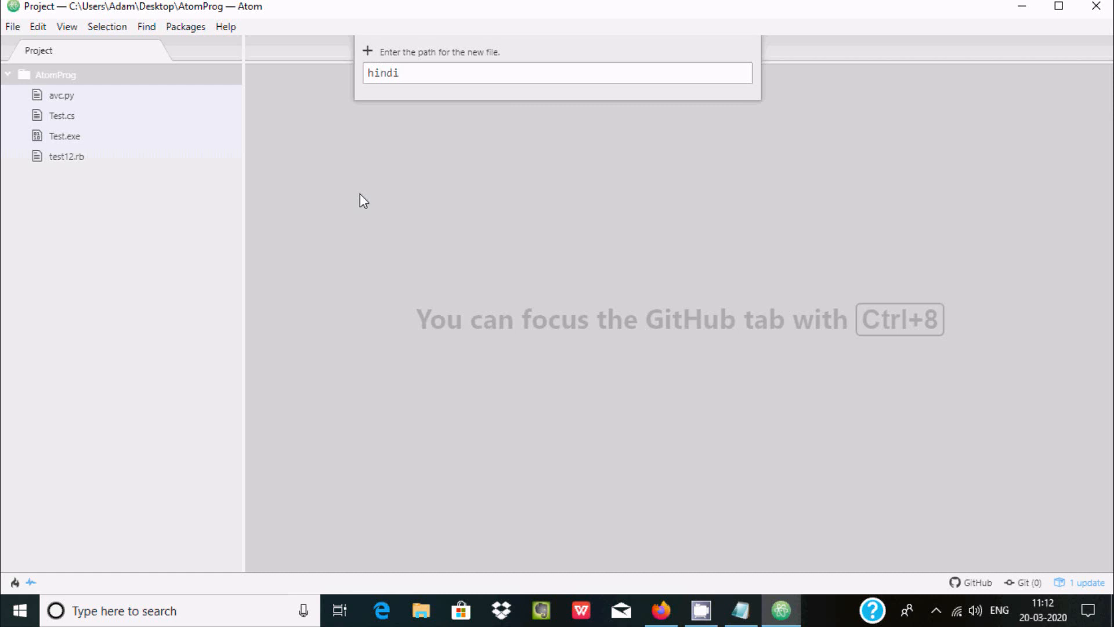
type(".r")
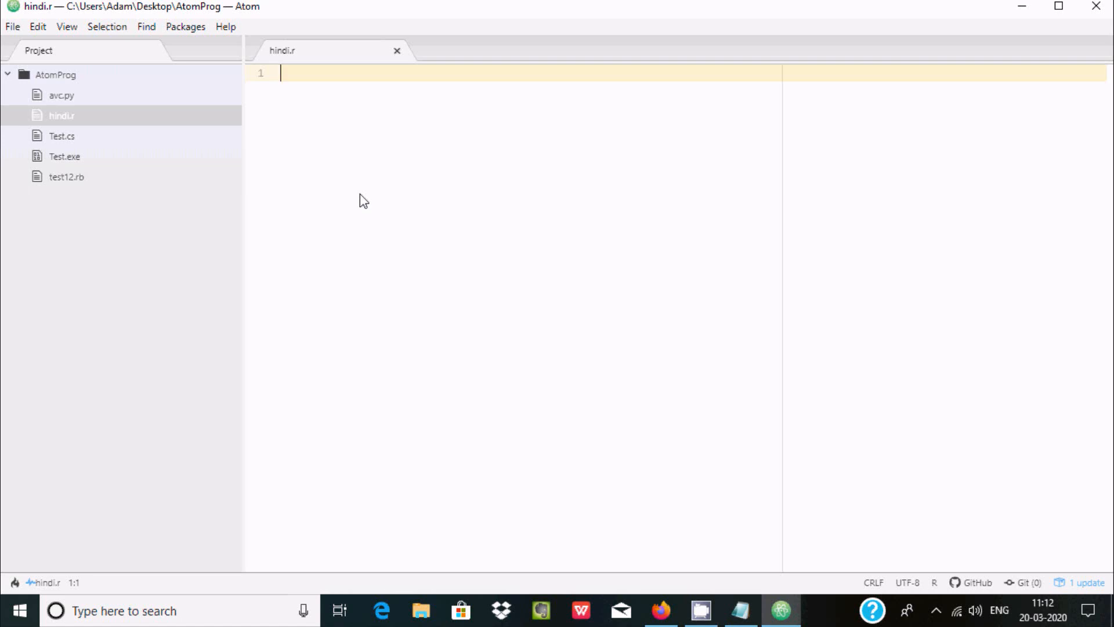
Write print("Hello World") in hindi.r and run it with the Script package
type("pri")
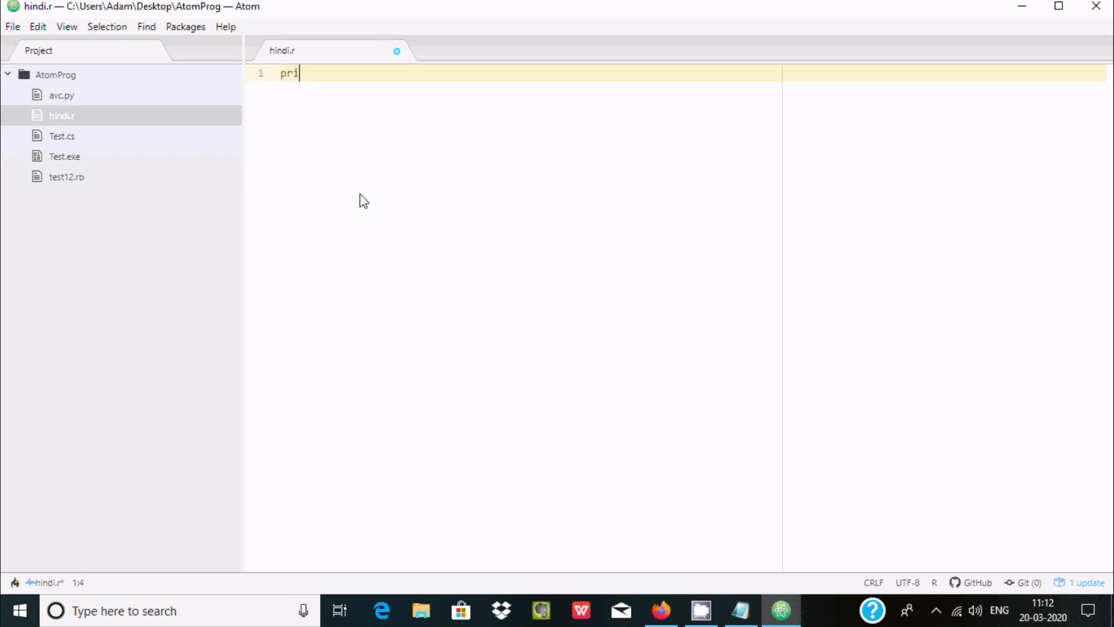
type("nt()")
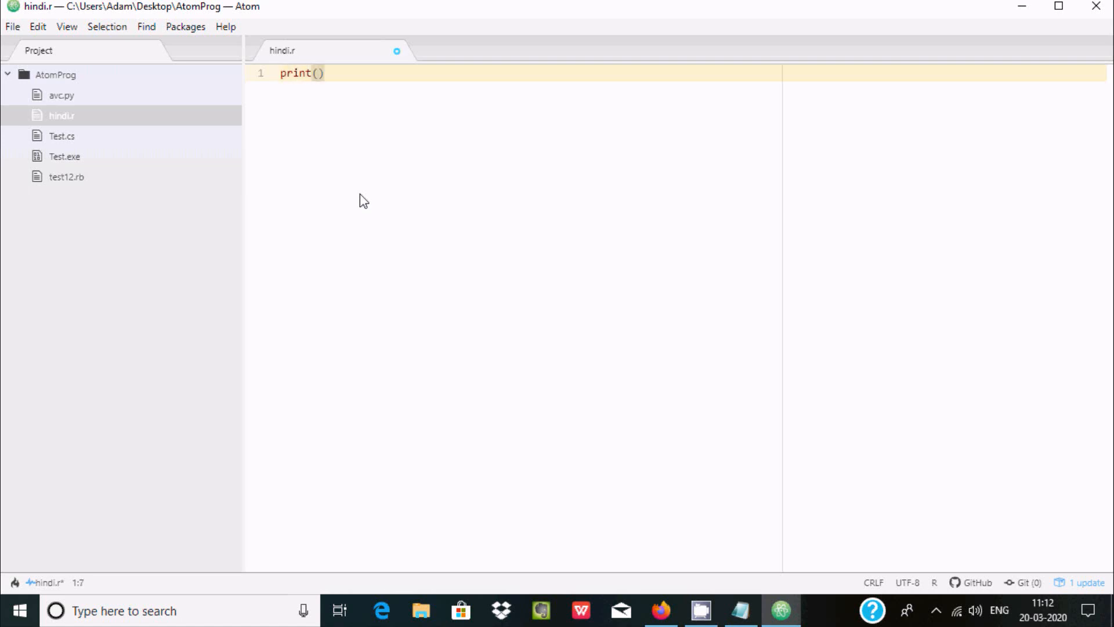
type("\"Hel")
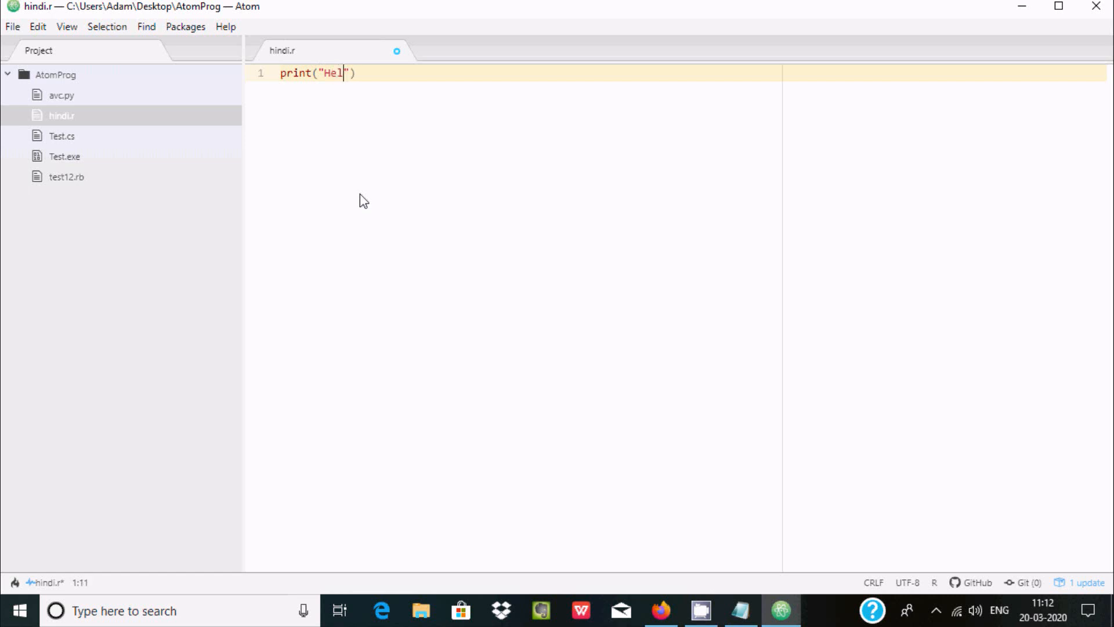
type("lo Wo")
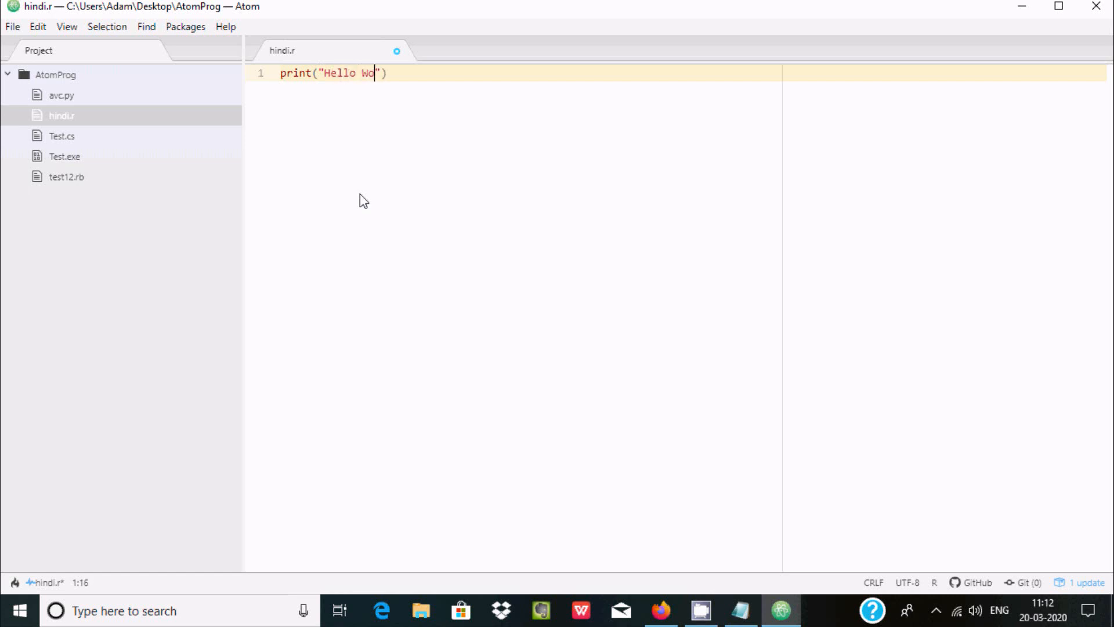
type("rld")
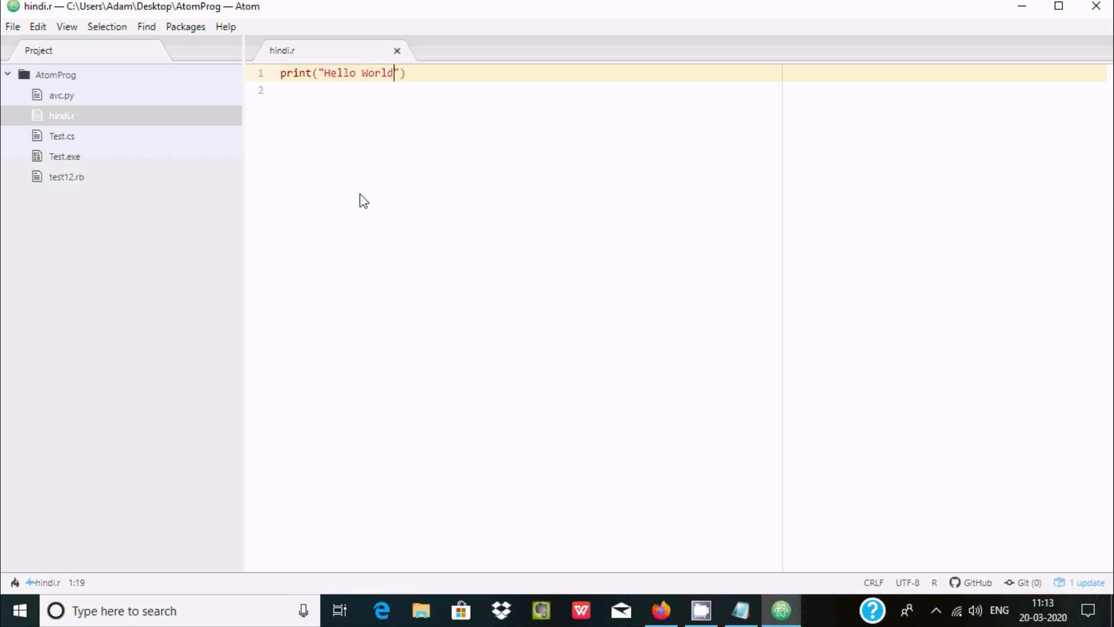
left_click(185, 26)
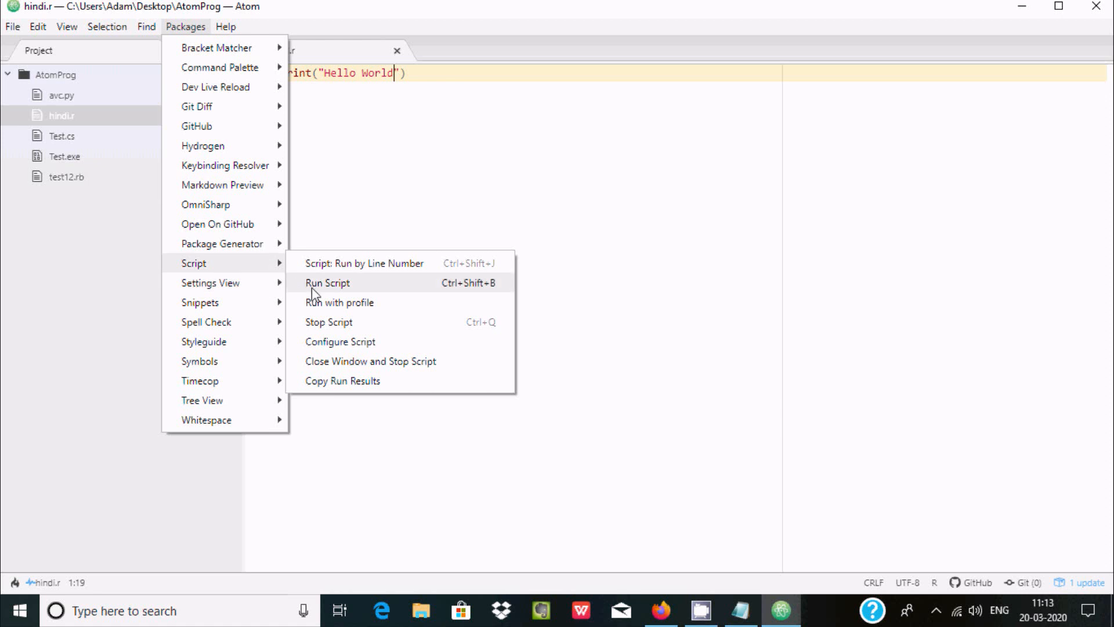
left_click(328, 282)
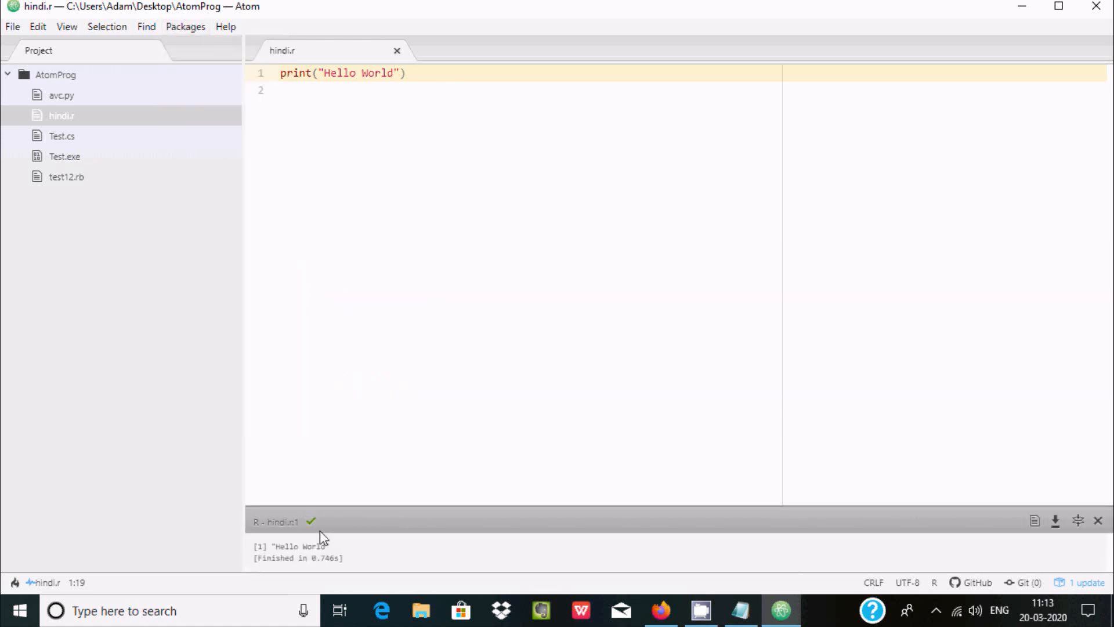
left_click(395, 73)
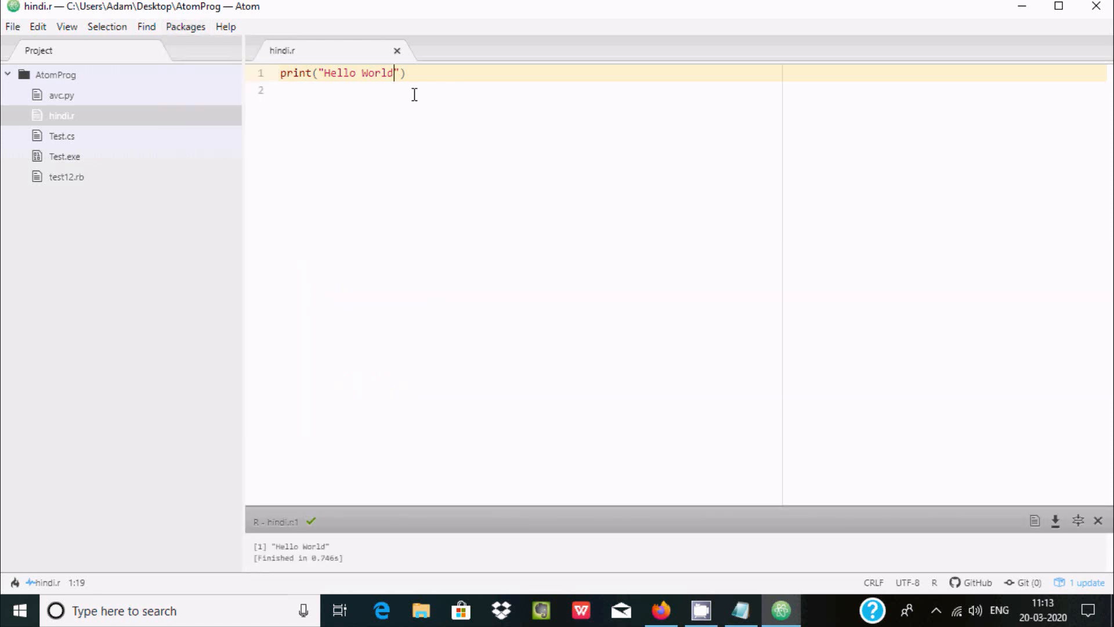
Append "!!How Are You!!" to the printed string and rerun the script
type("!!")
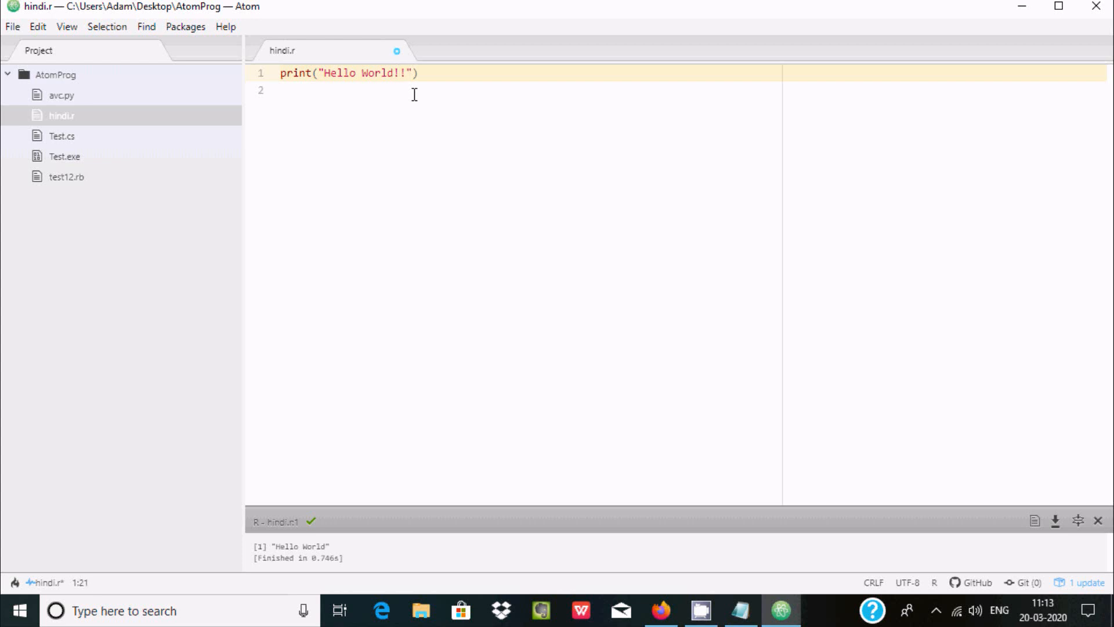
type("How")
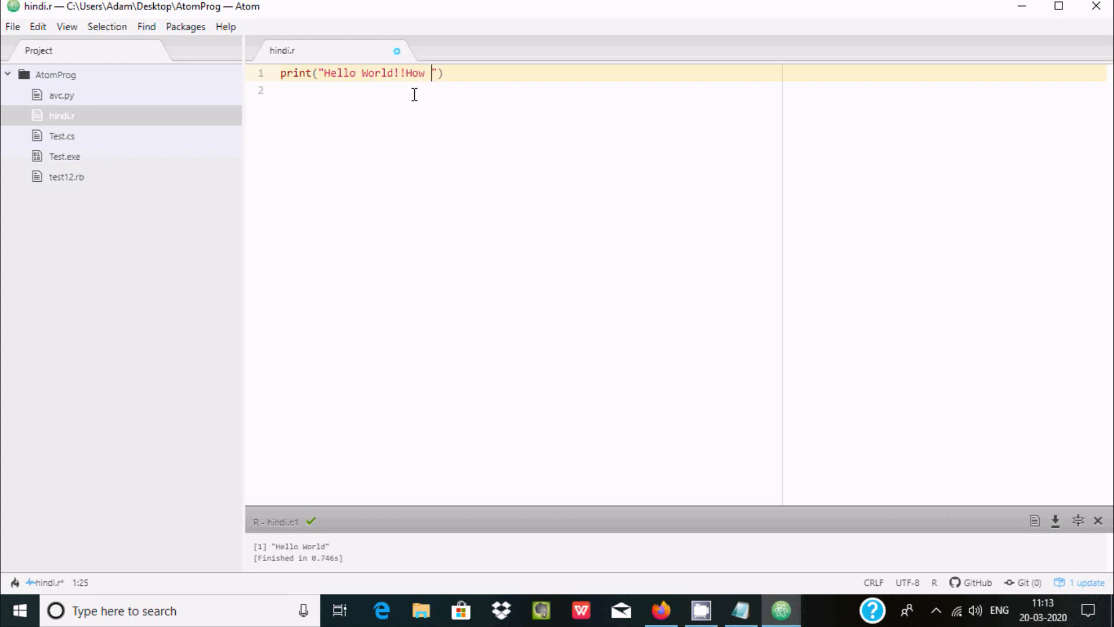
type("Are Y")
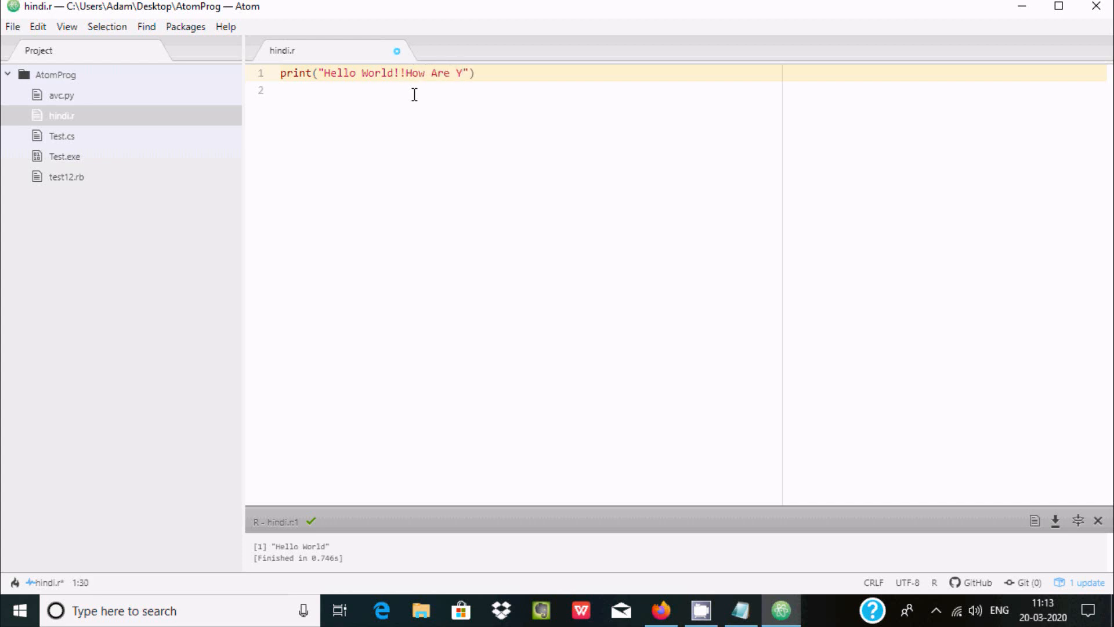
type("ou!")
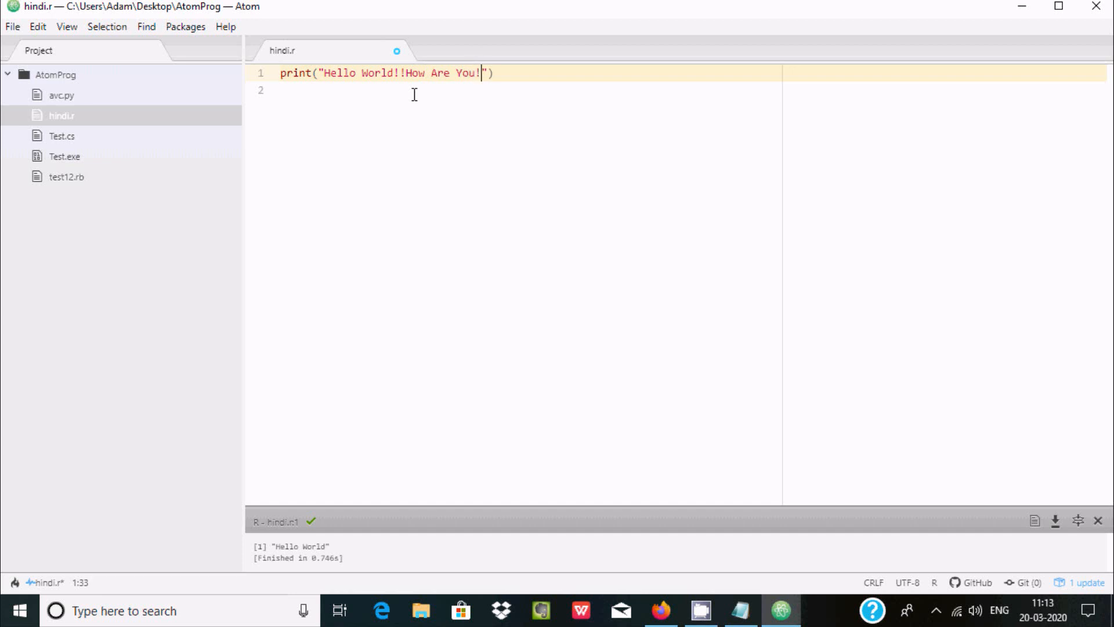
type("!")
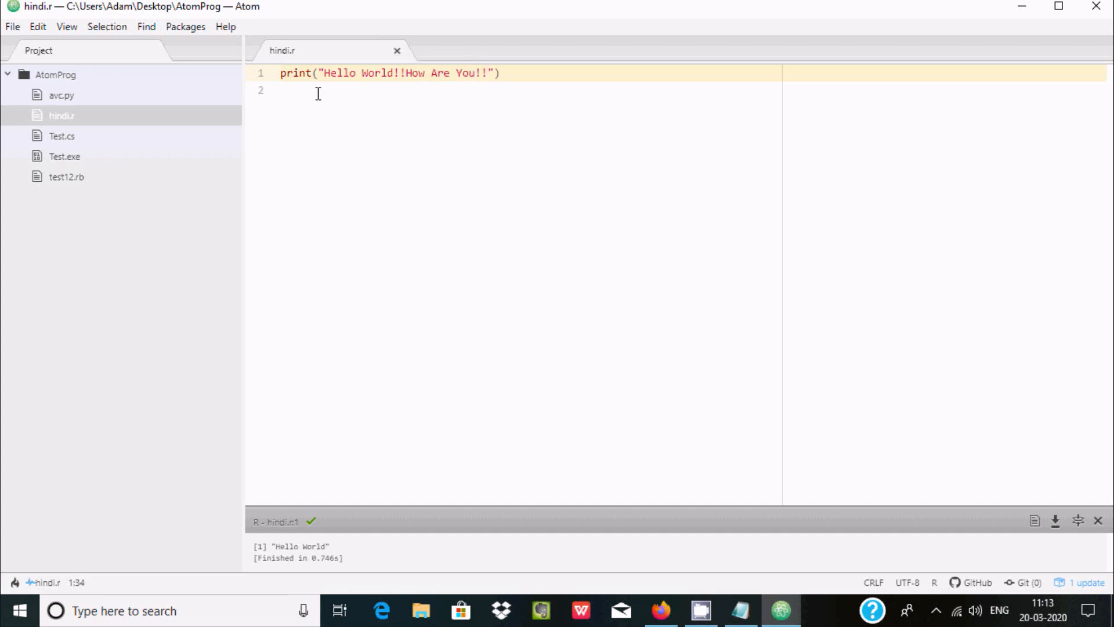
left_click(184, 27)
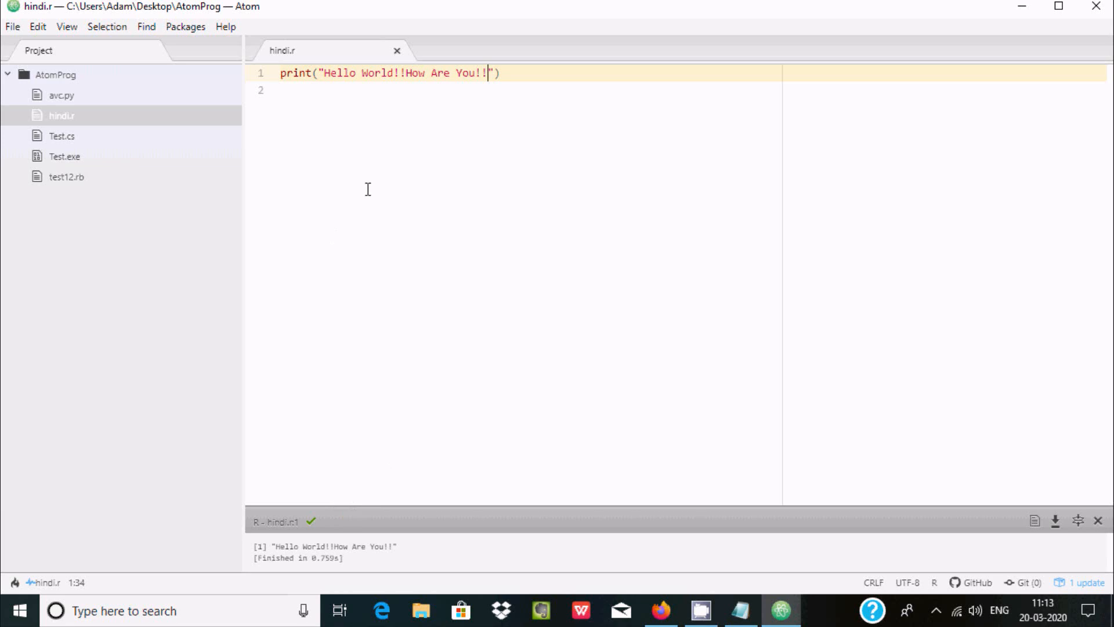
mouse_move(365, 151)
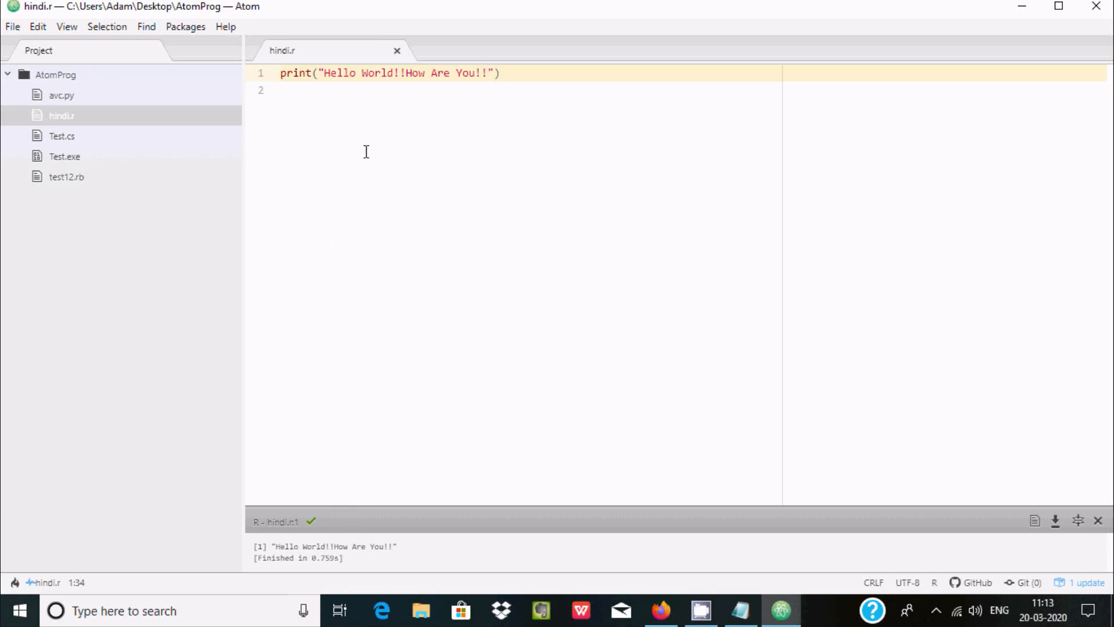